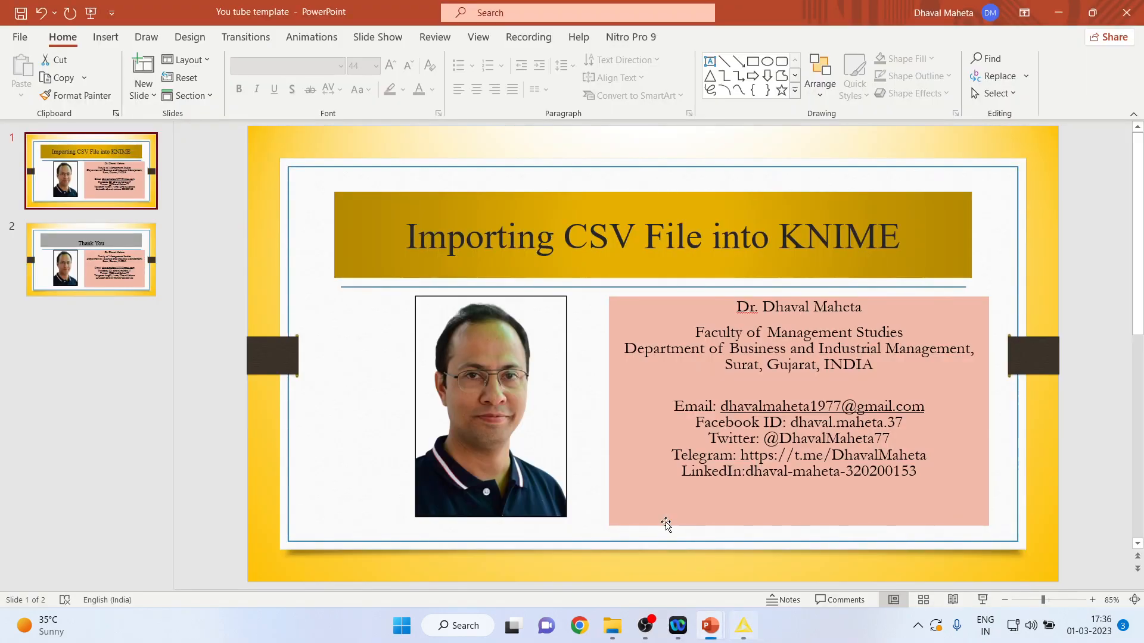
Switch from the PowerPoint title slide to KNIME Analytics Platform
click(743, 625)
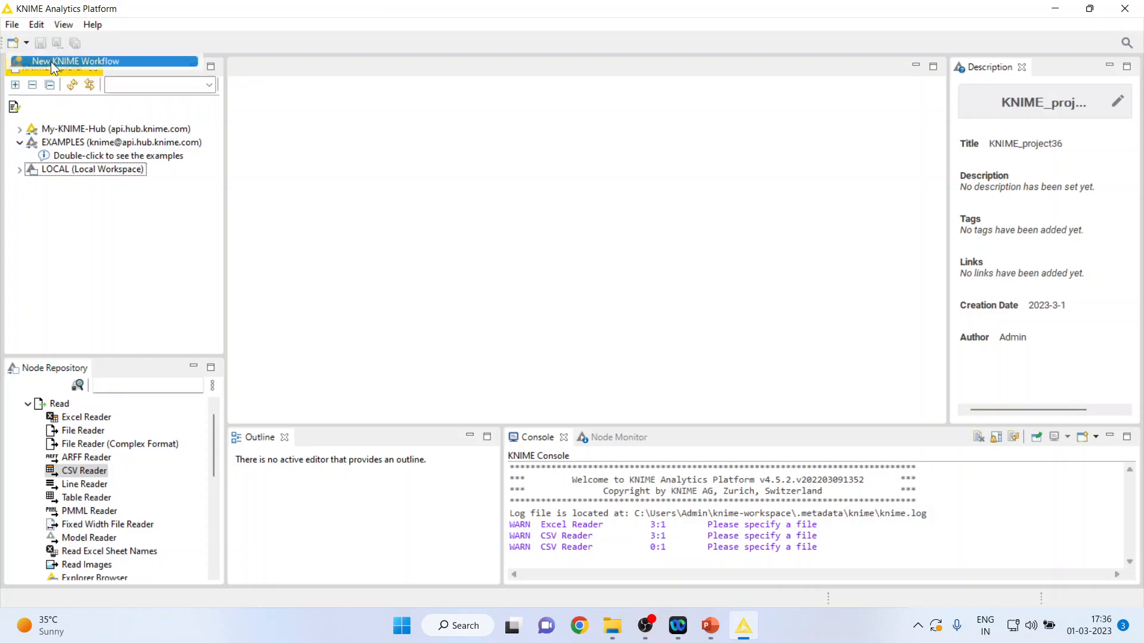
Create a new workflow KNIME_project36 in LOCAL:/
click(75, 61)
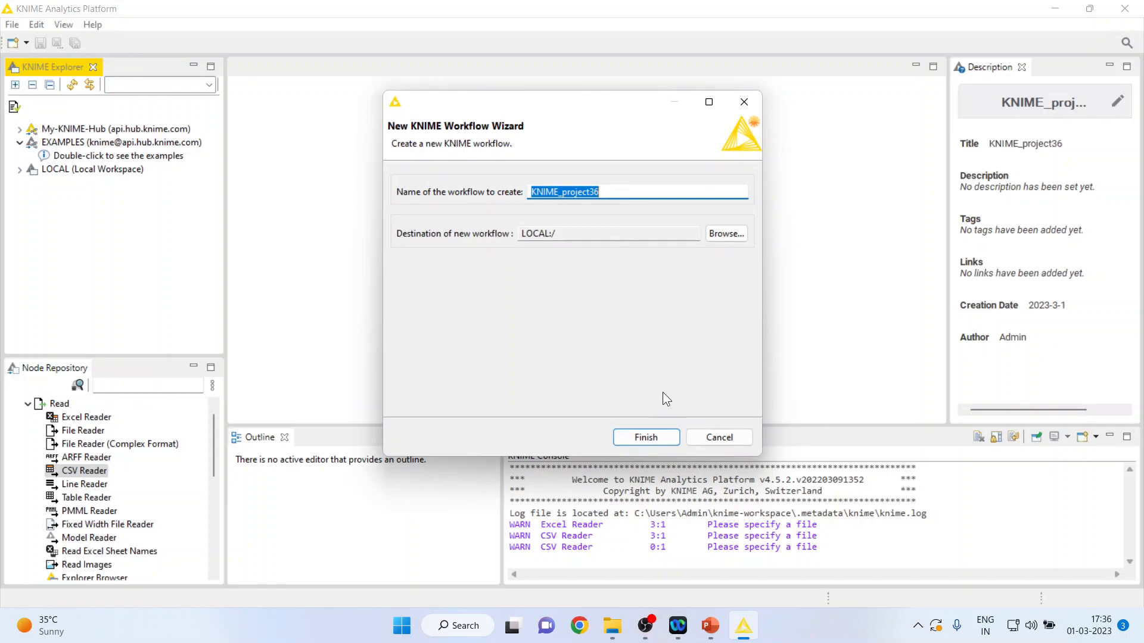
click(645, 436)
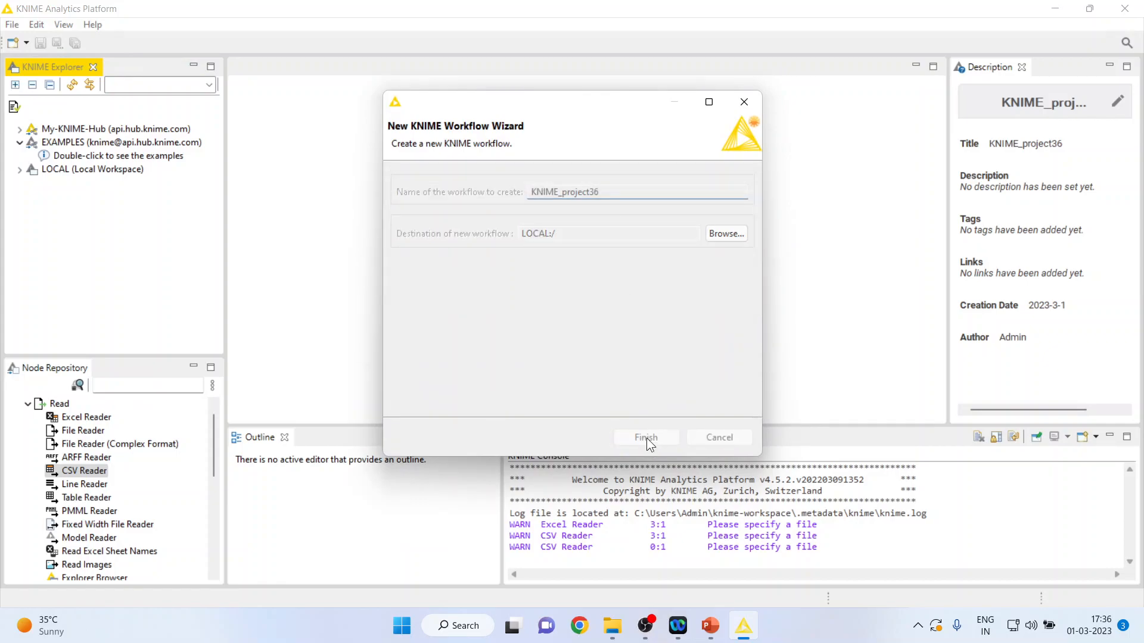
click(644, 436)
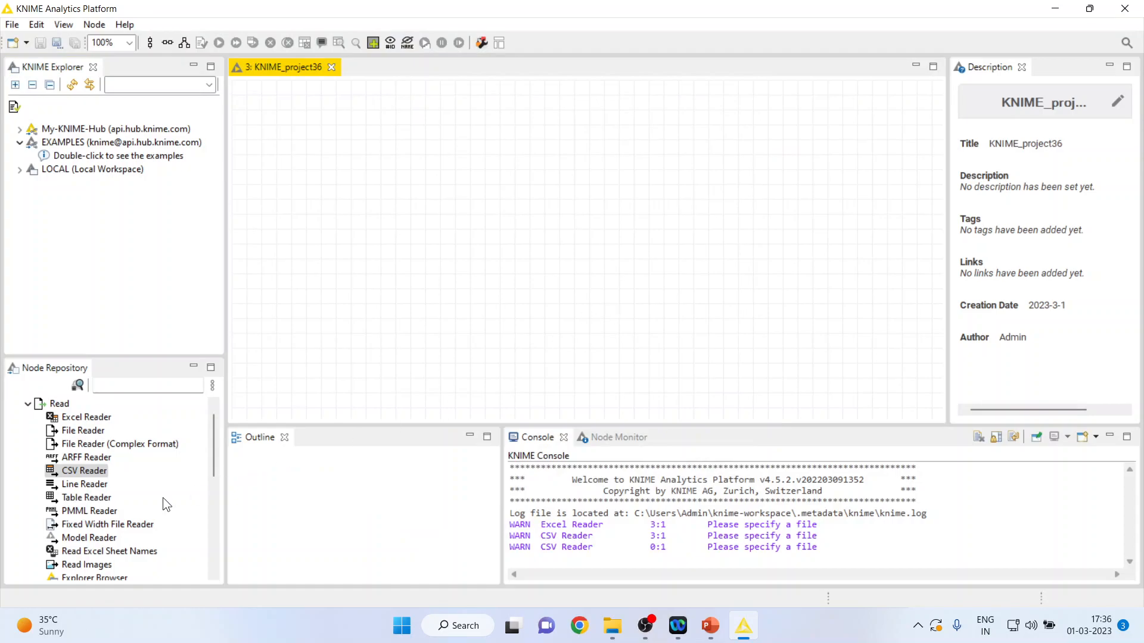
mouse_move(89, 537)
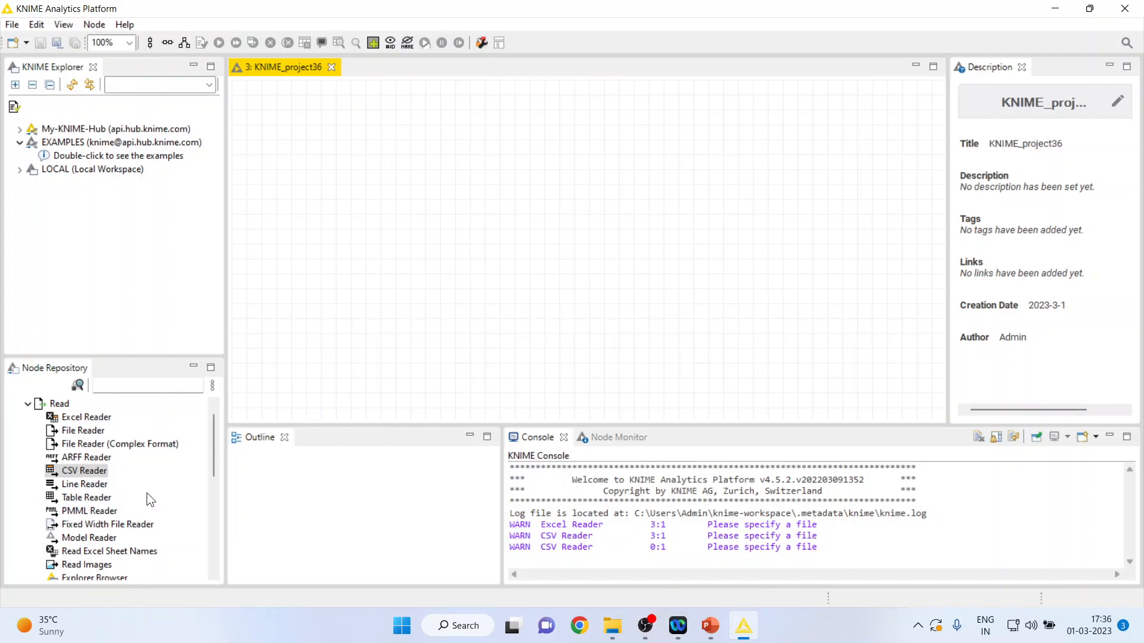
Add a CSV Reader node from the Read category and move it to the canvas's top-left
click(85, 470)
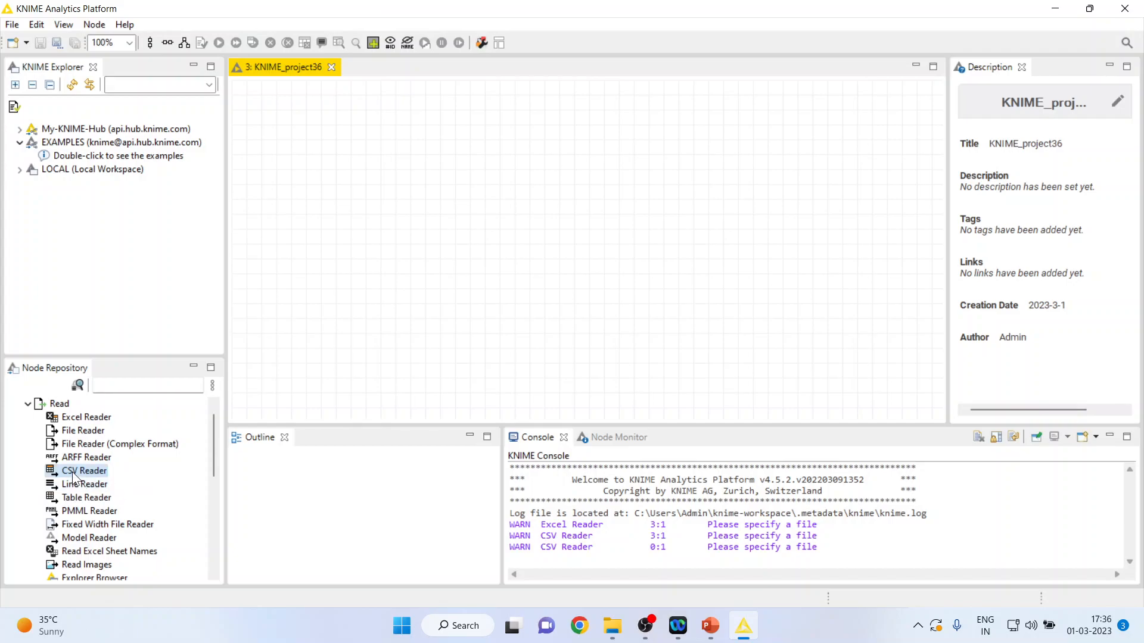
drag(84, 471, 588, 245)
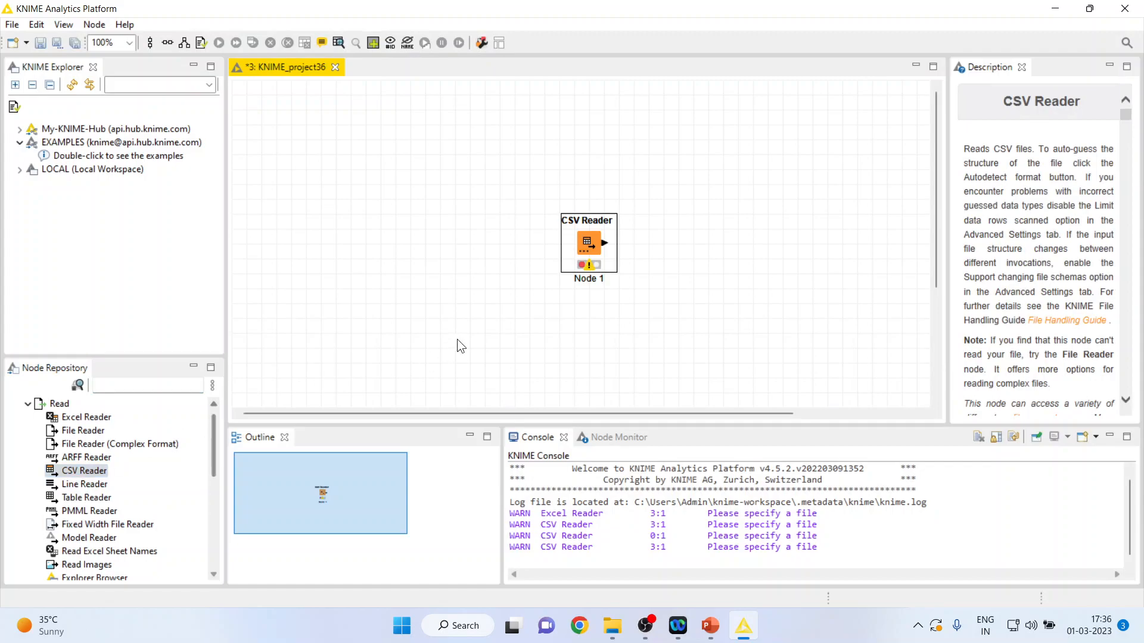
click(588, 243)
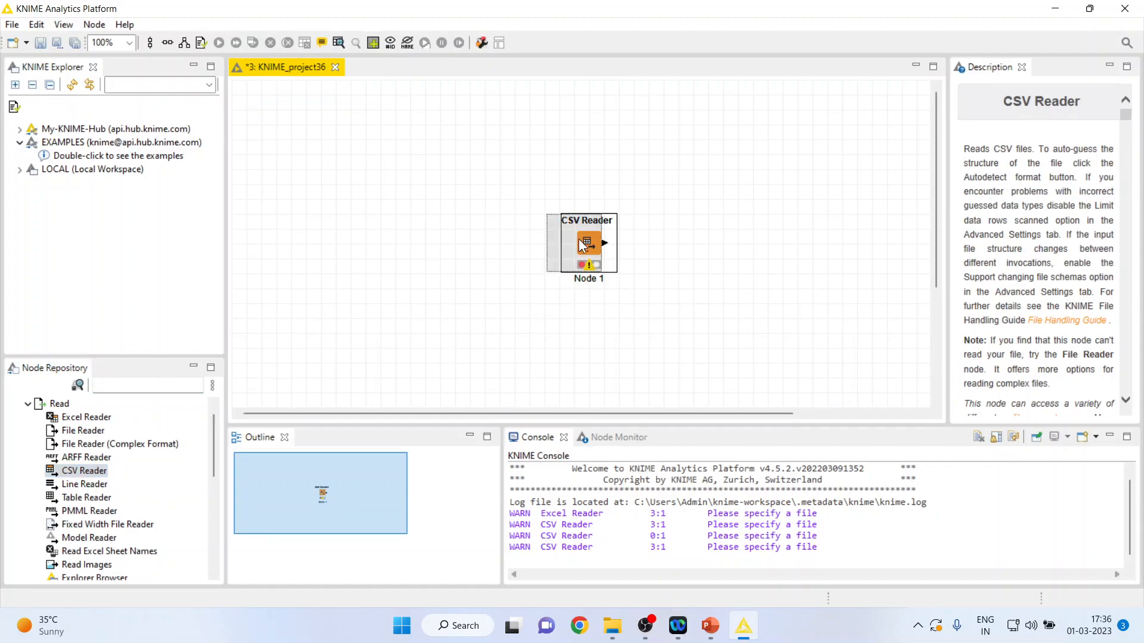
drag(587, 244, 305, 139)
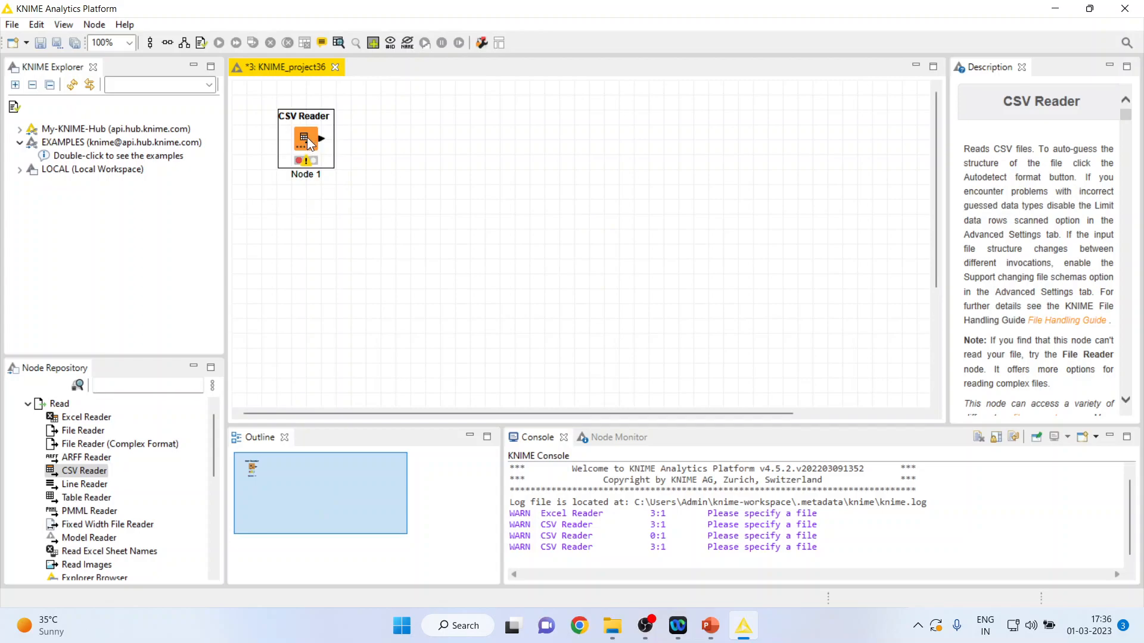
double_click(305, 139)
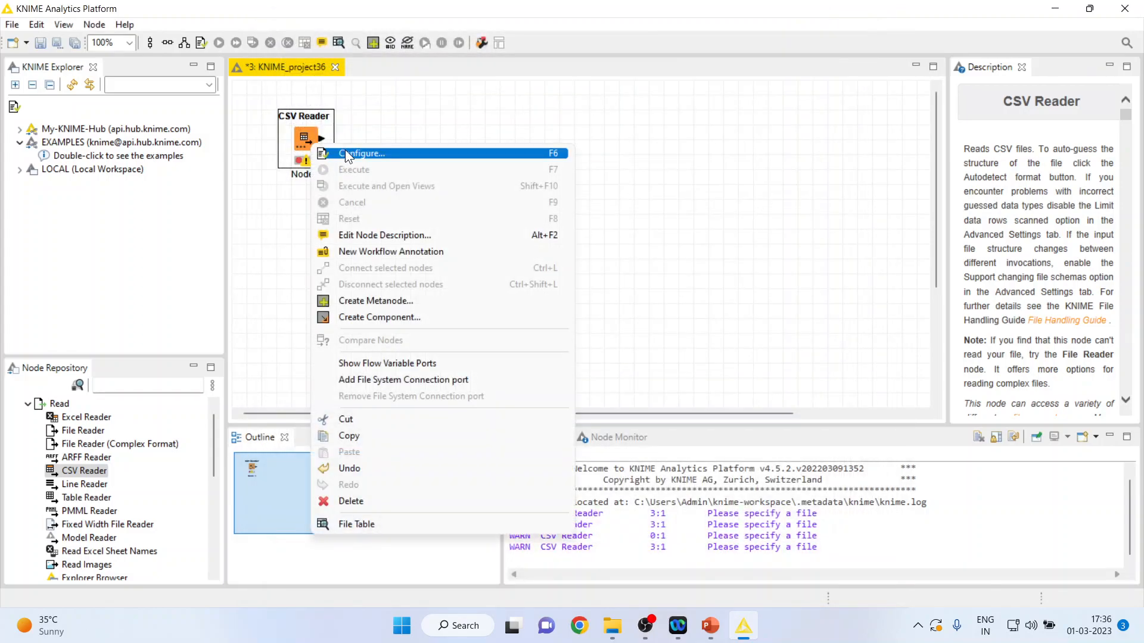
Point the CSV Reader at heart1.csv in the Knime Data folder on drive D
click(362, 153)
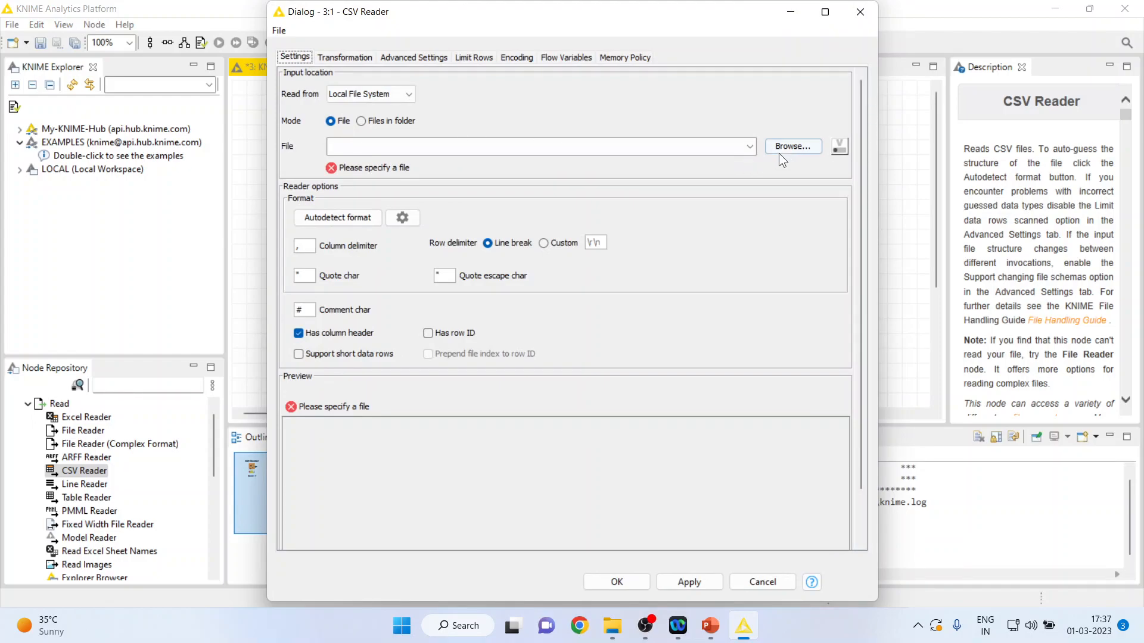
click(792, 147)
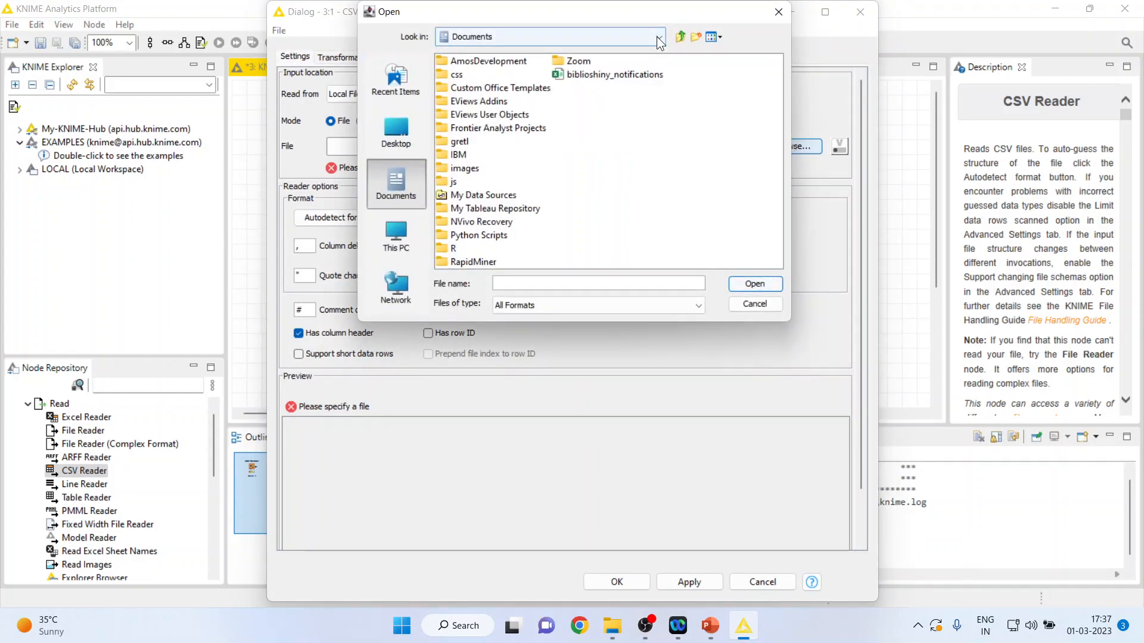
click(657, 36)
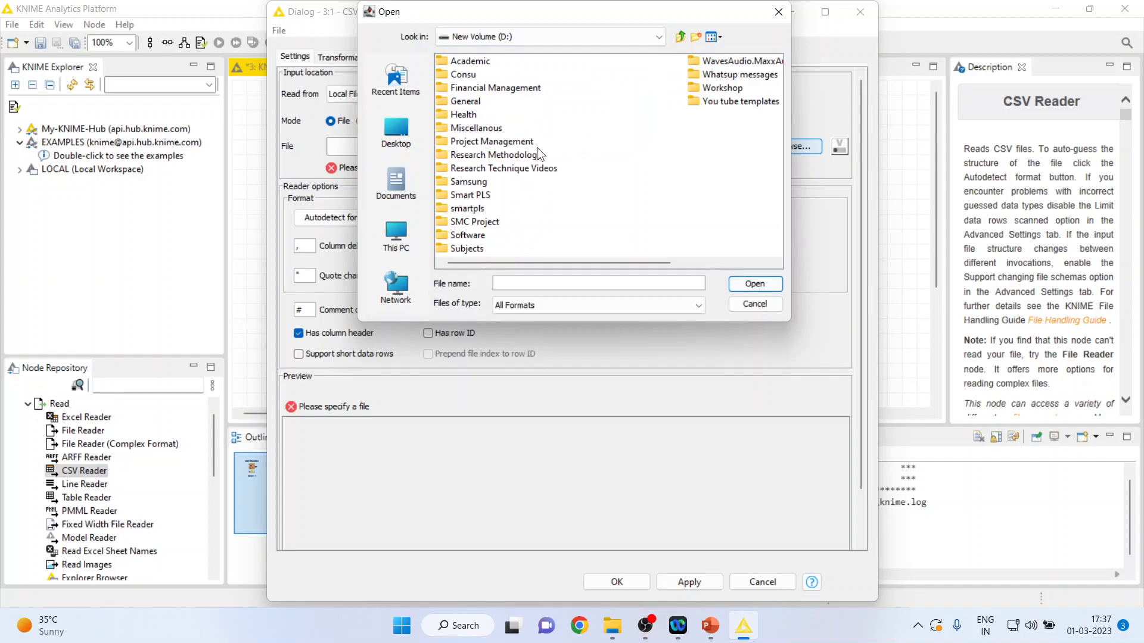
double_click(500, 155)
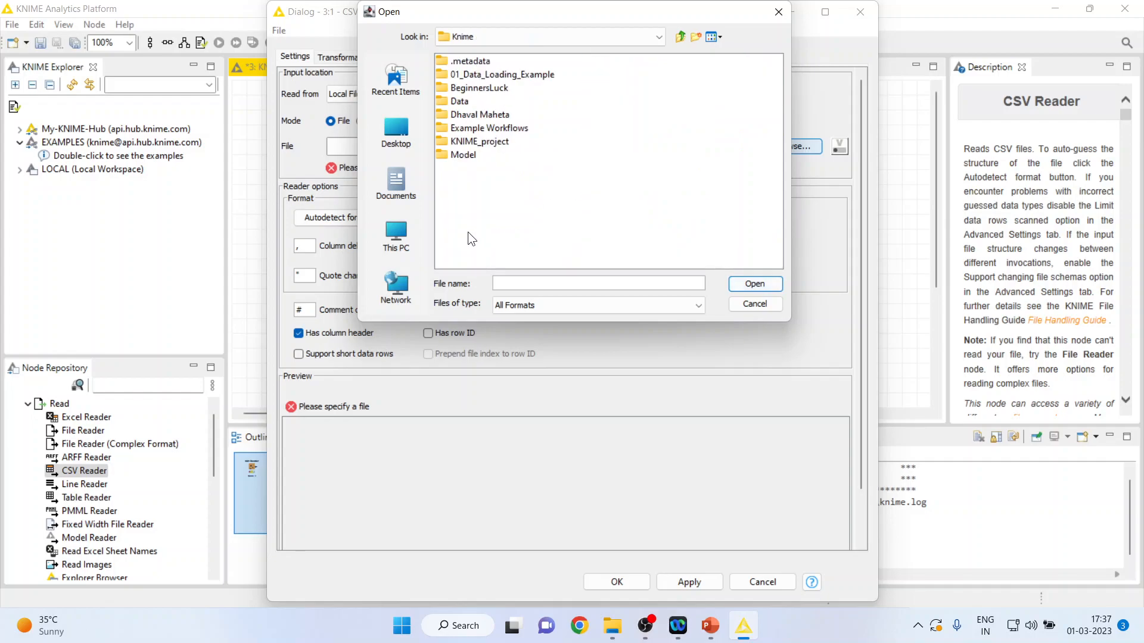
double_click(463, 101)
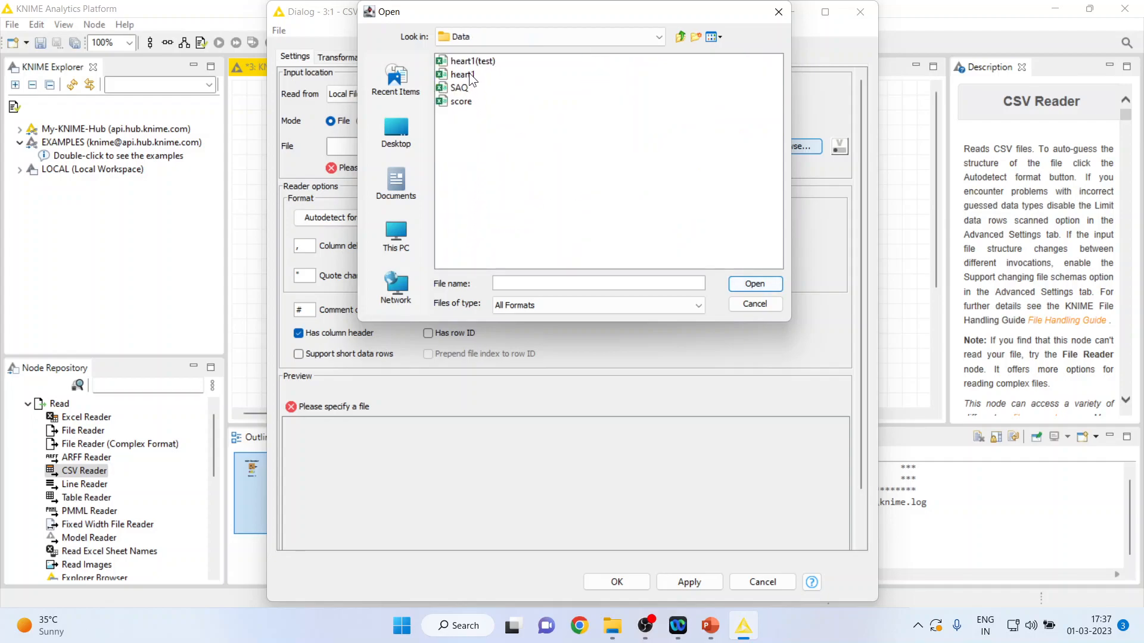
click(462, 74)
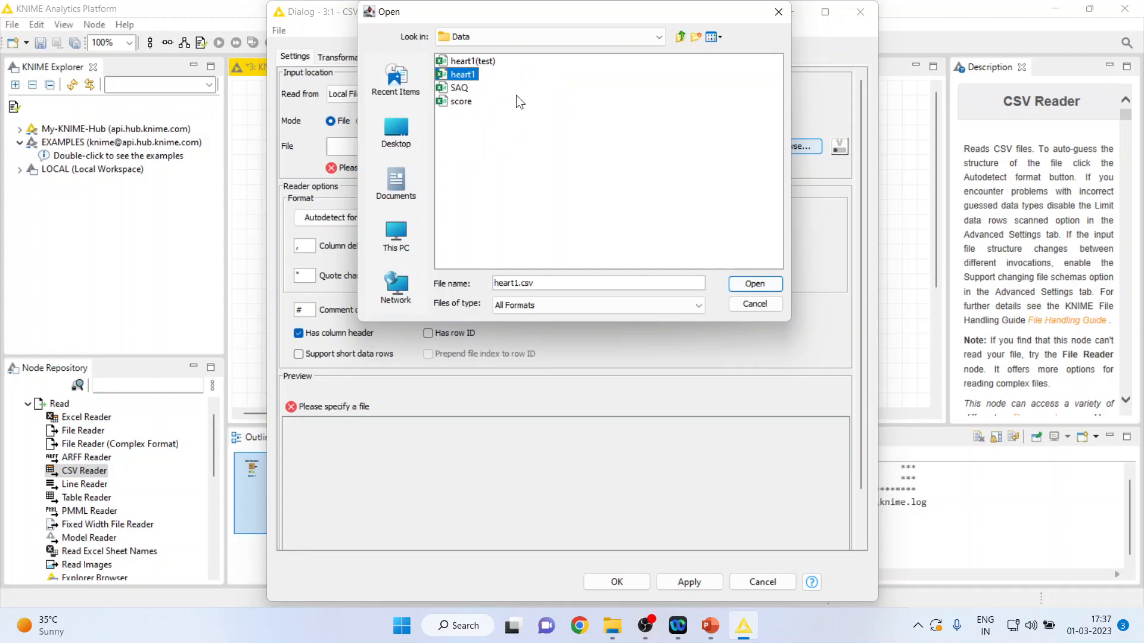
click(754, 283)
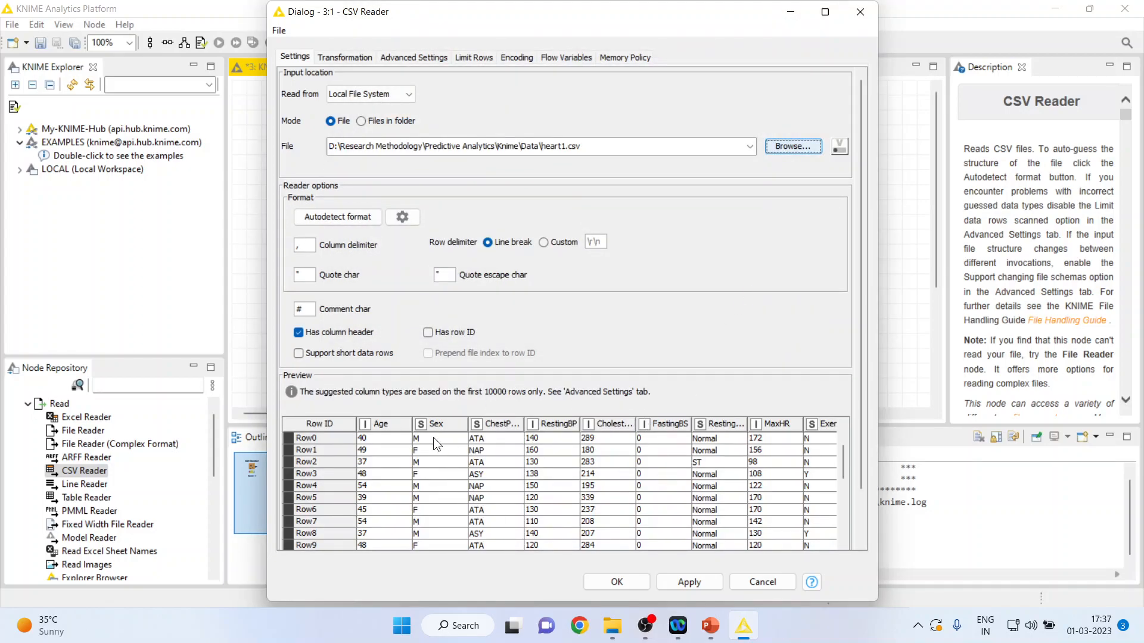
mouse_move(533, 526)
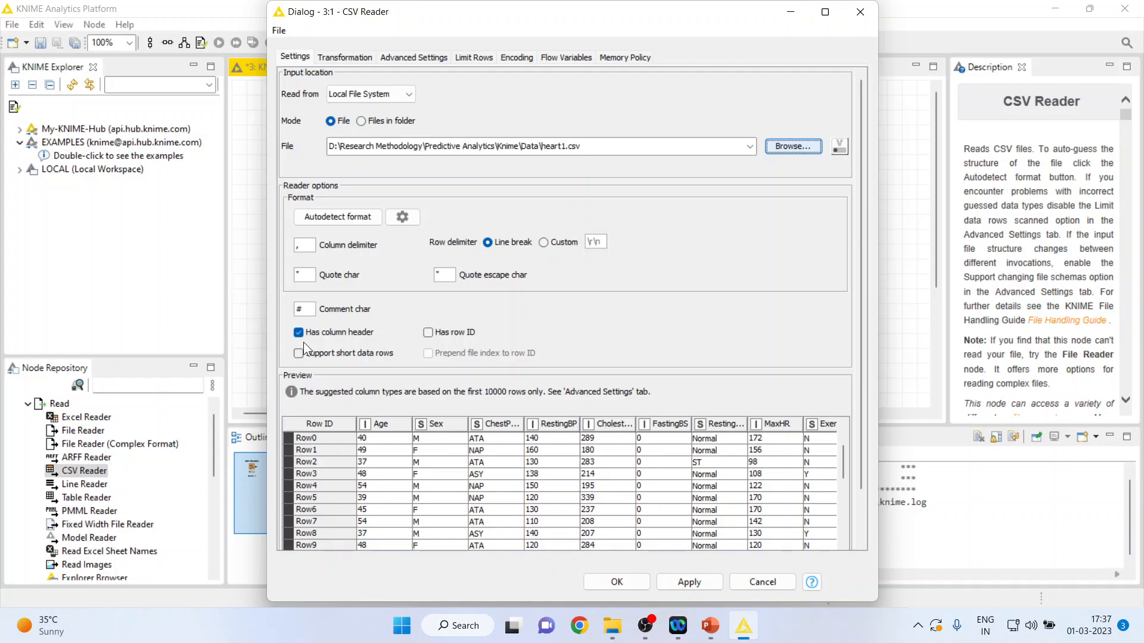
Toggle Has column header off and back on, keeping the first row as headers
click(298, 332)
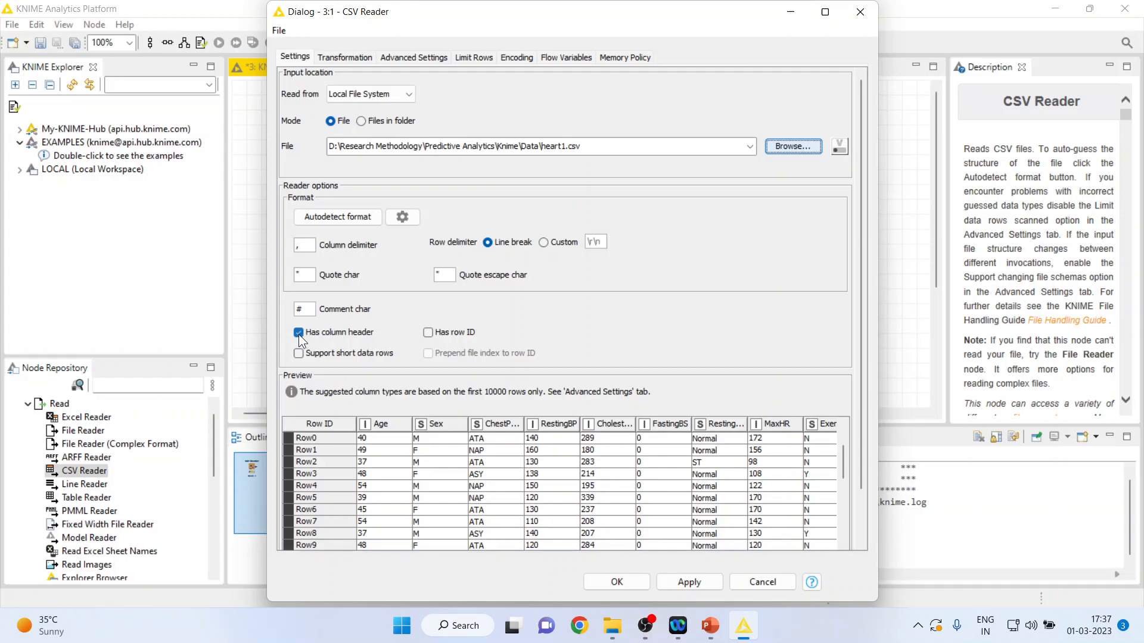
click(298, 332)
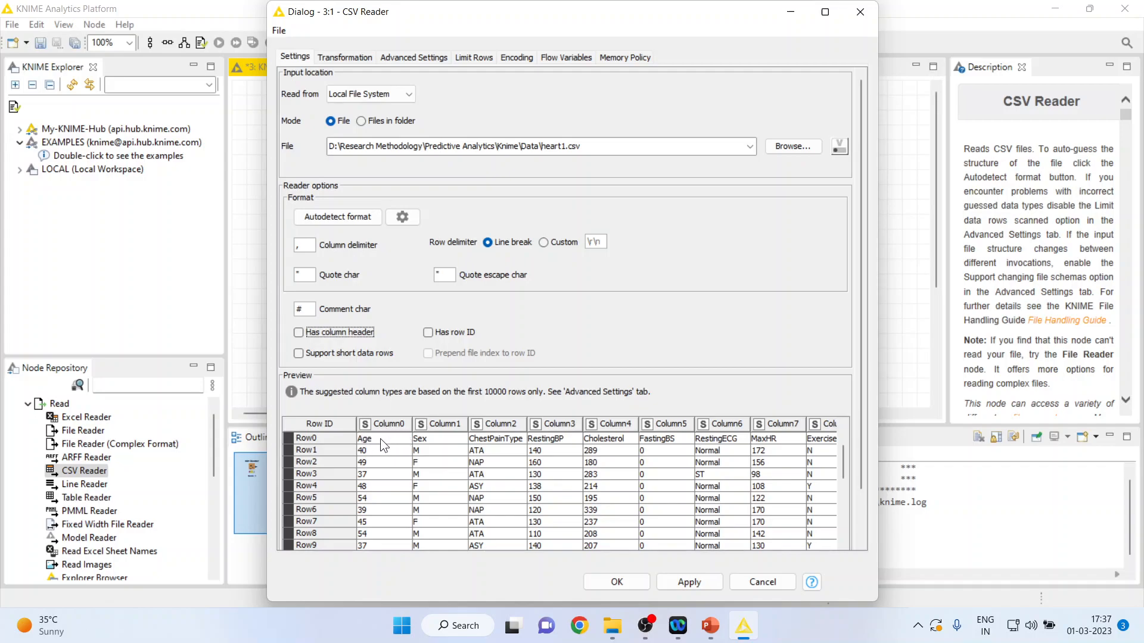
mouse_move(385, 448)
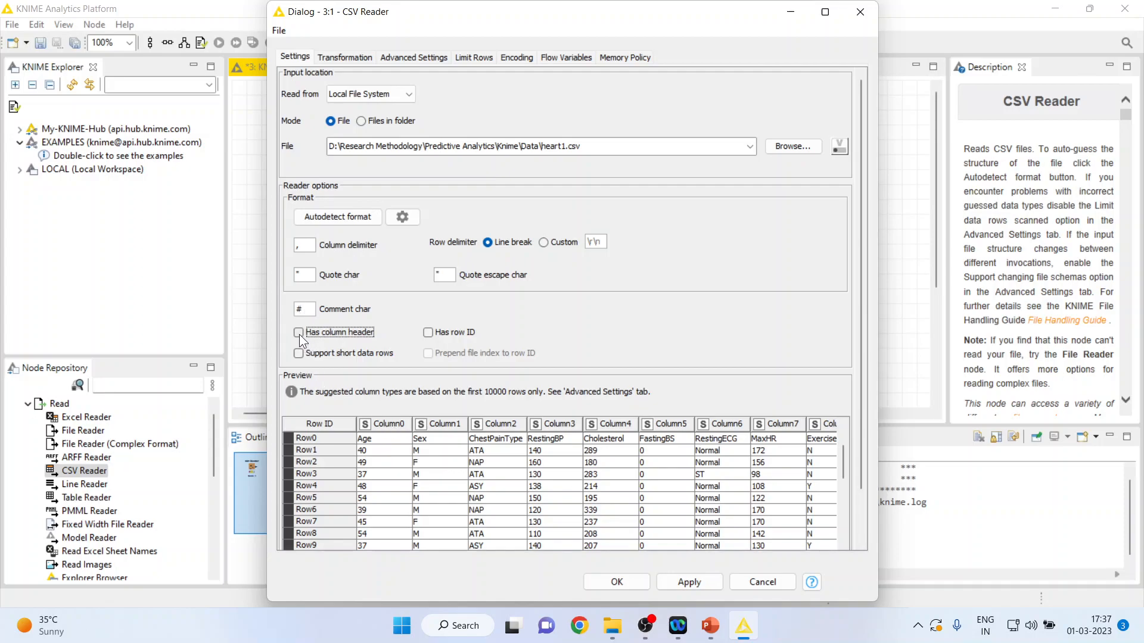
click(298, 332)
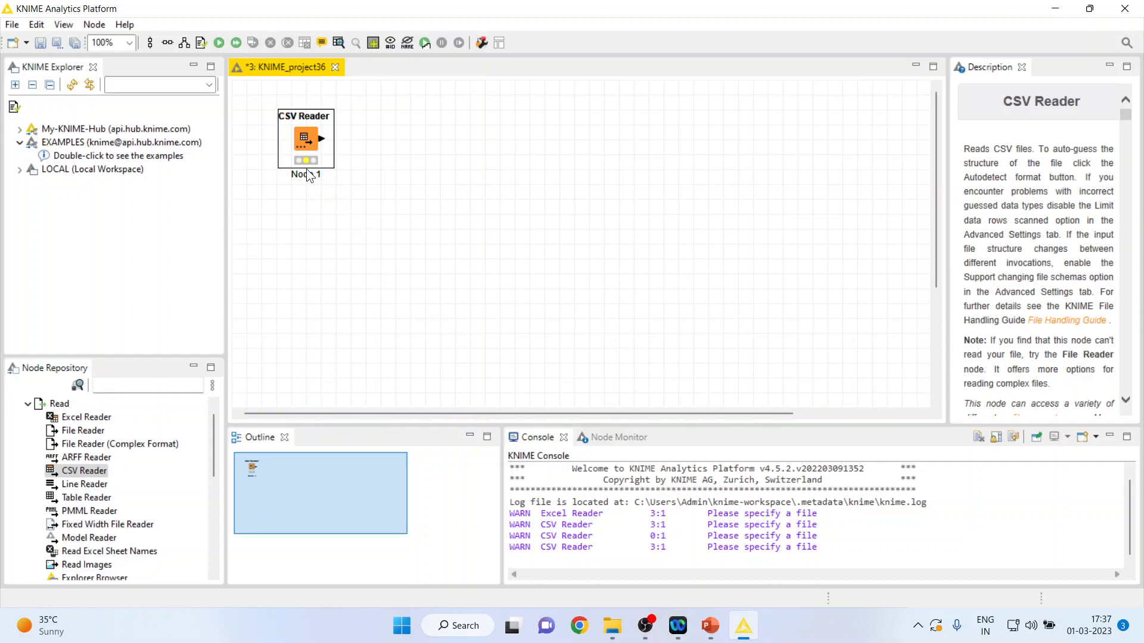
mouse_move(310, 181)
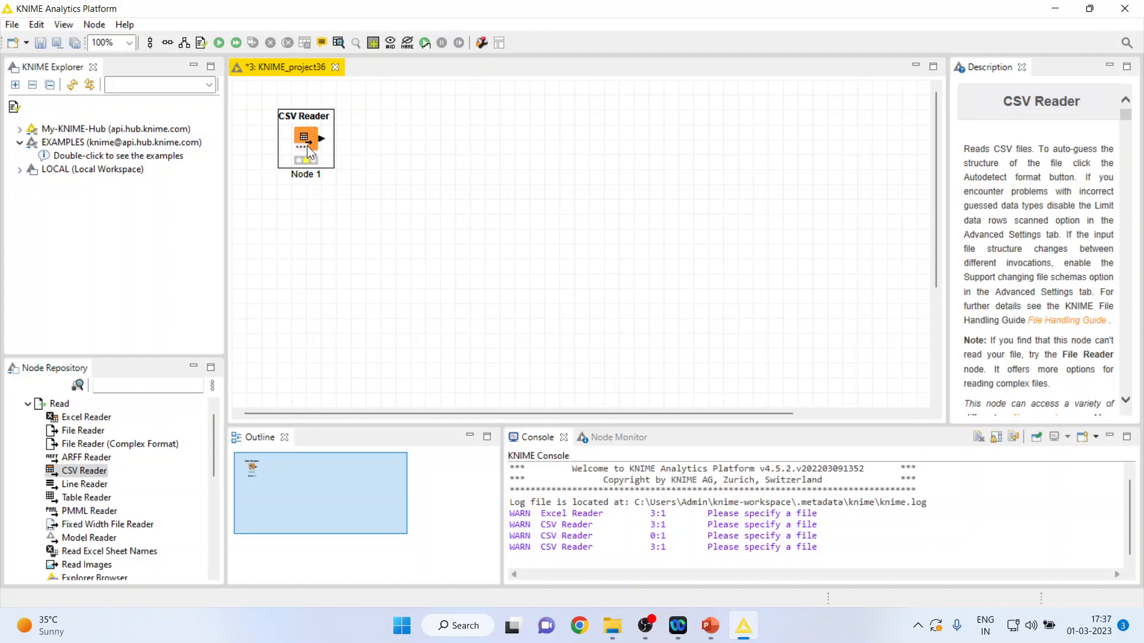
Execute the CSV Reader node to load heart1.csv
right_click(305, 139)
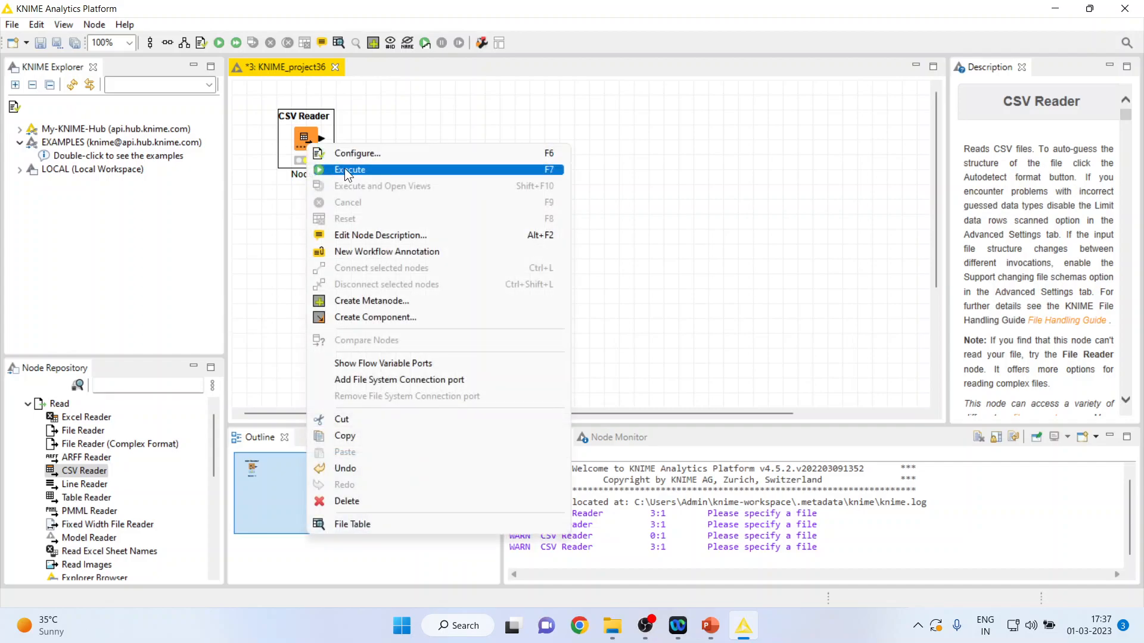
click(348, 169)
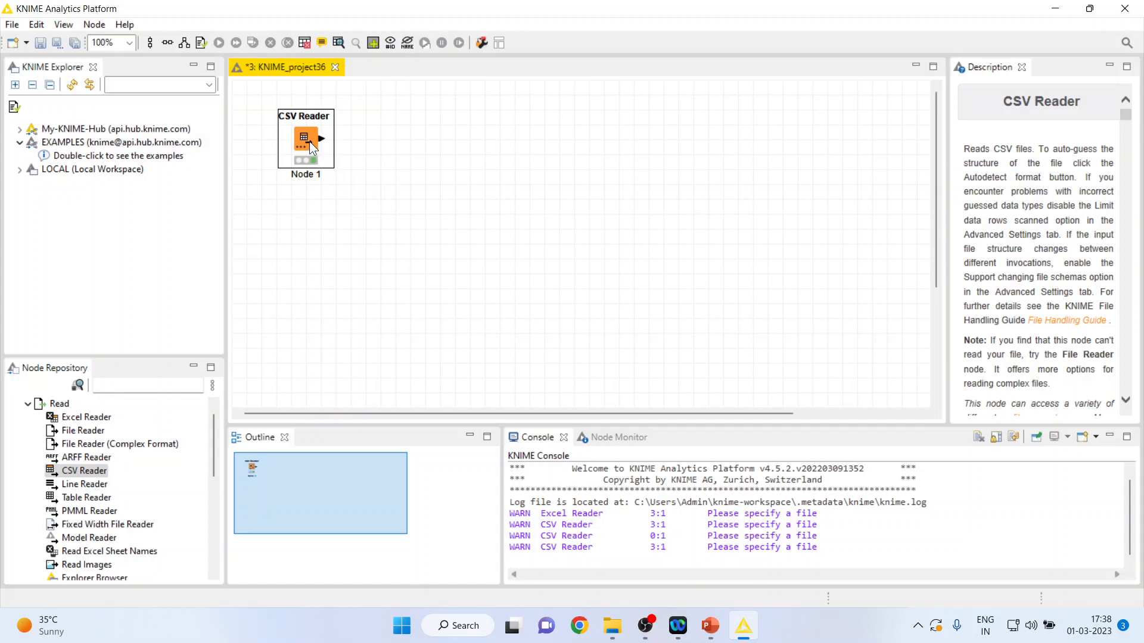
right_click(305, 139)
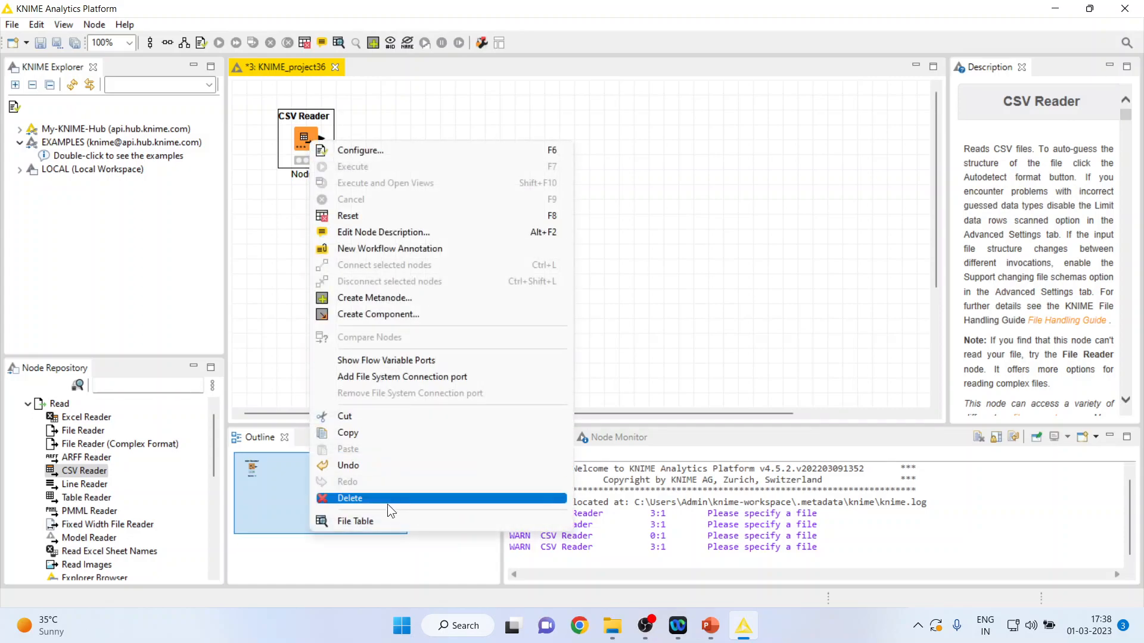
Review the 918-row File Table, then show PowerPoint's Thank You slide
click(355, 521)
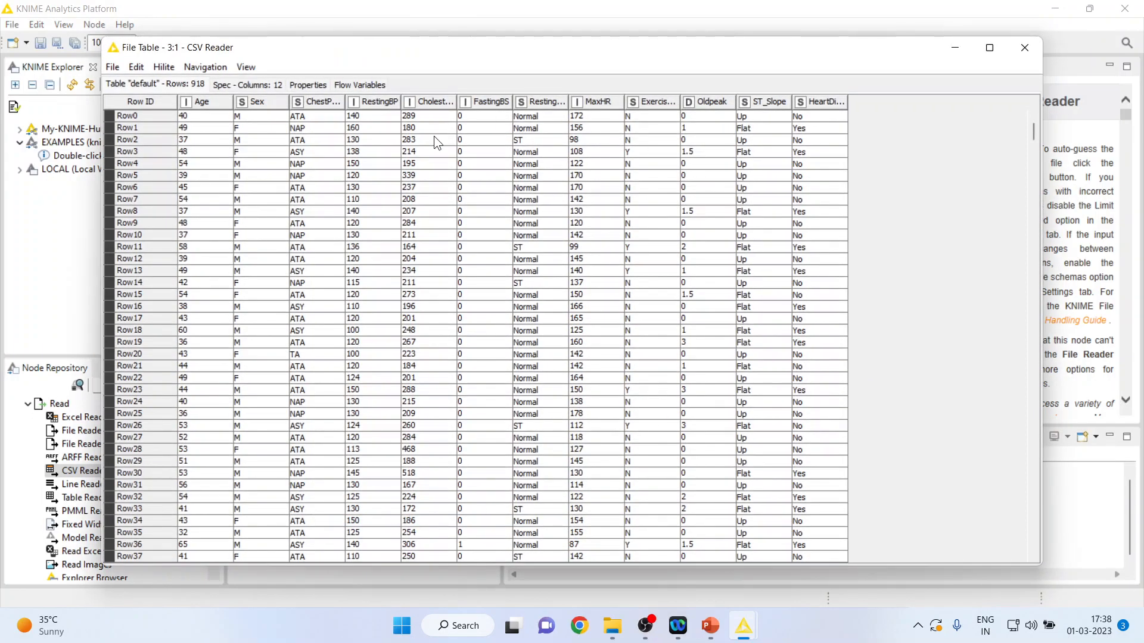
mouse_move(750, 407)
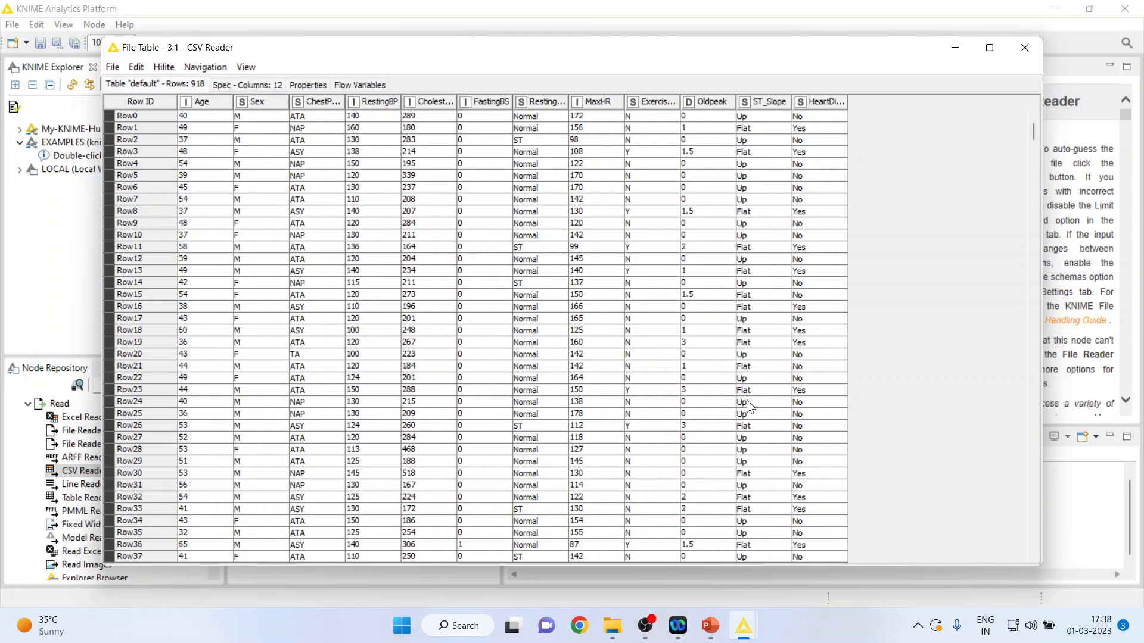
mouse_move(1020, 101)
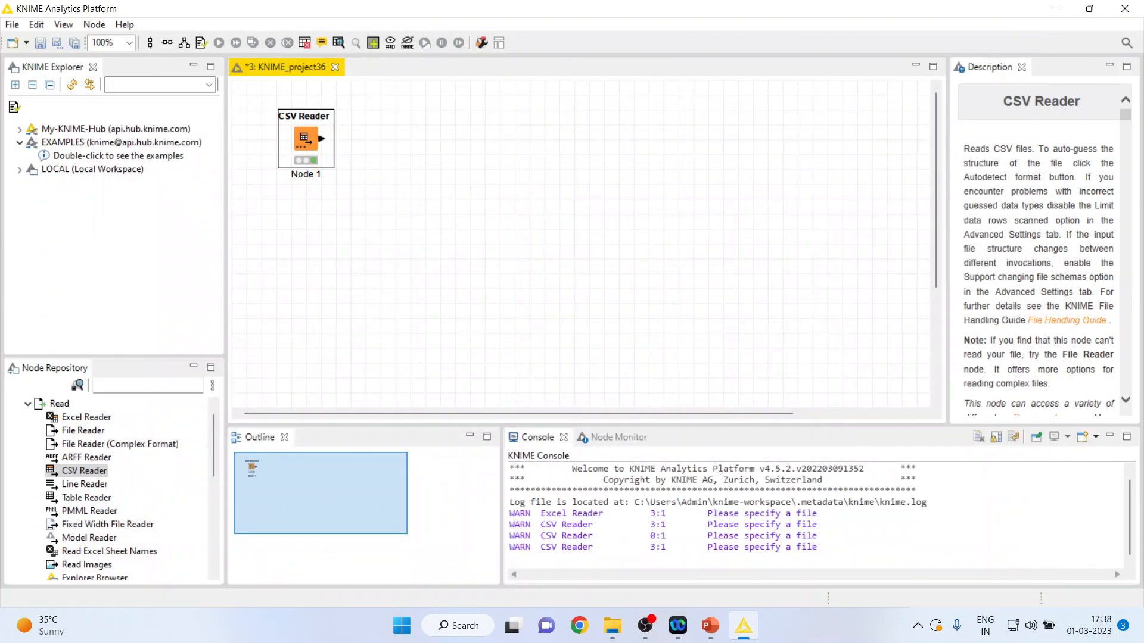
click(707, 625)
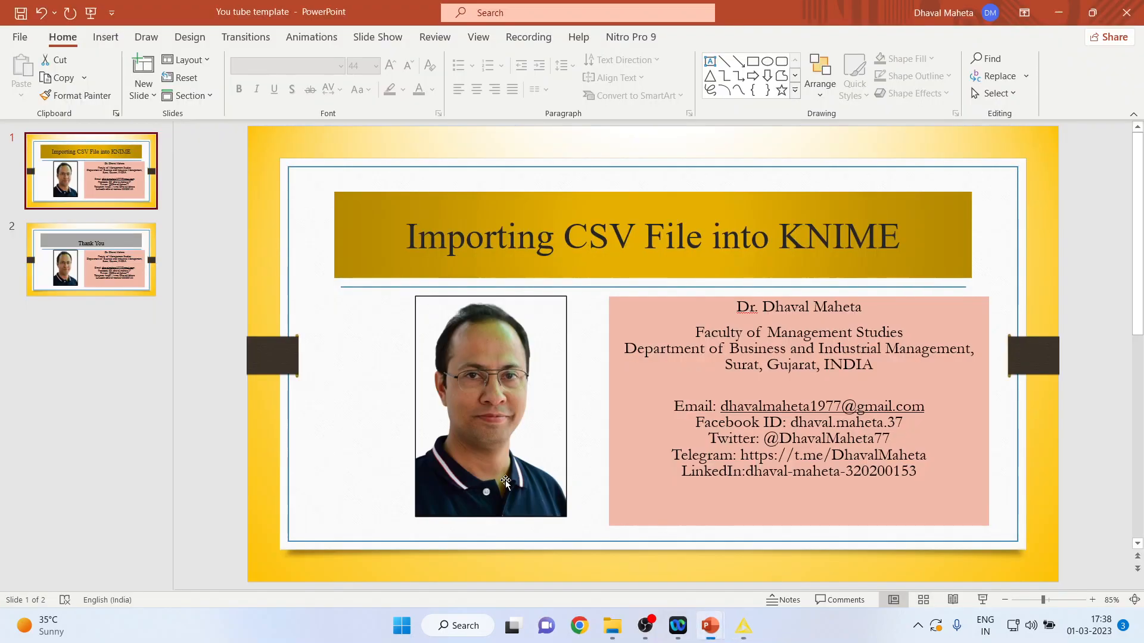
click(91, 259)
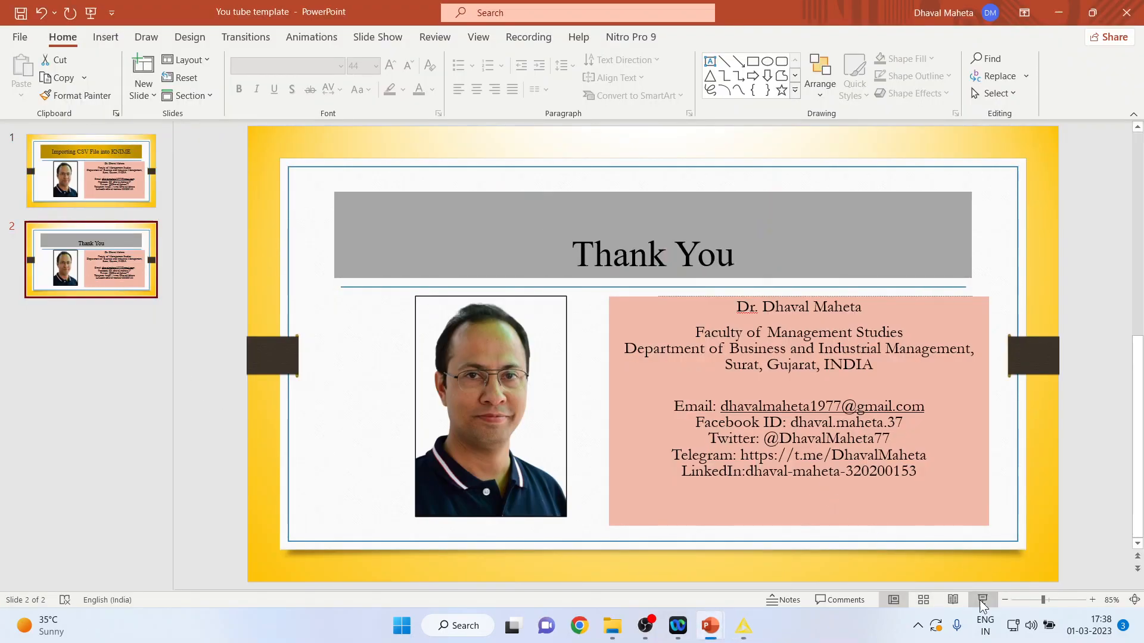